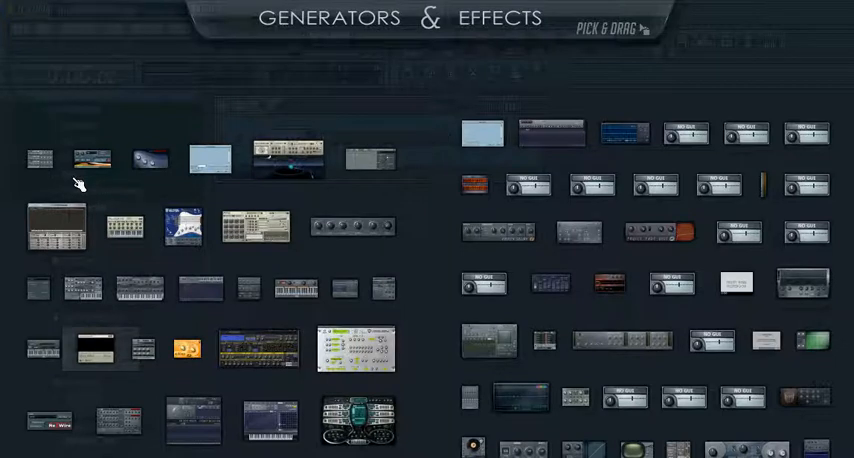
mouse_move(358, 317)
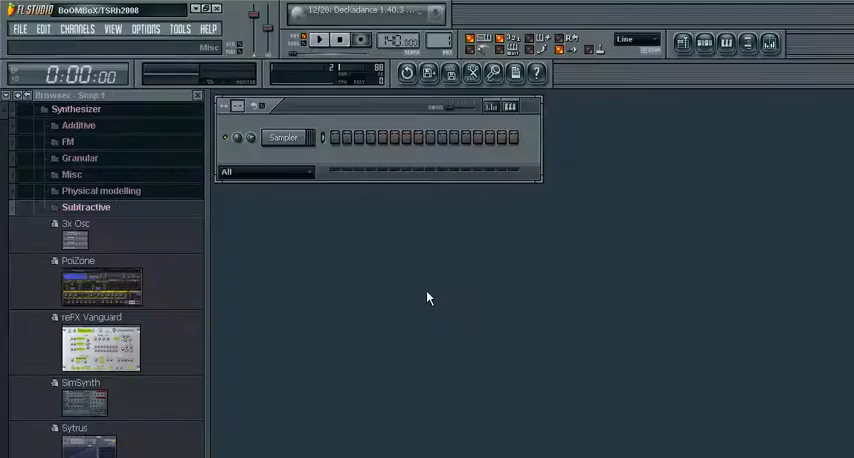
Step: Add reFX Vanguard as a new channel below Sampler, opening its plugin window
left_click(77, 28)
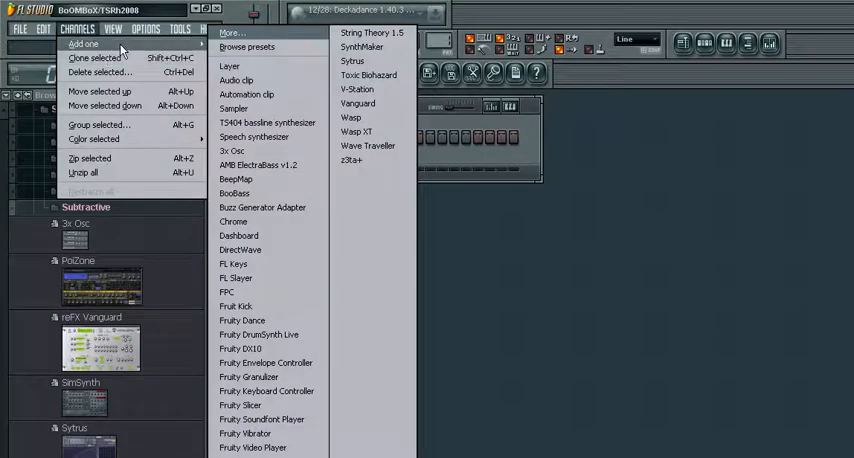
mouse_move(234, 108)
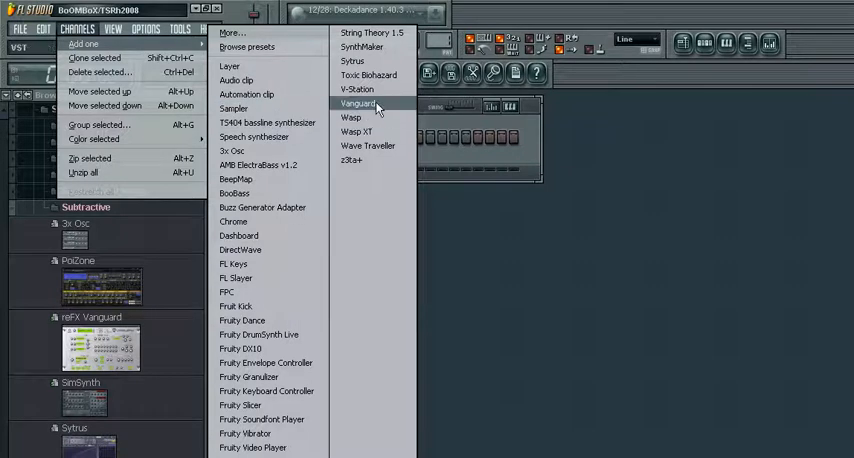
left_click(358, 103)
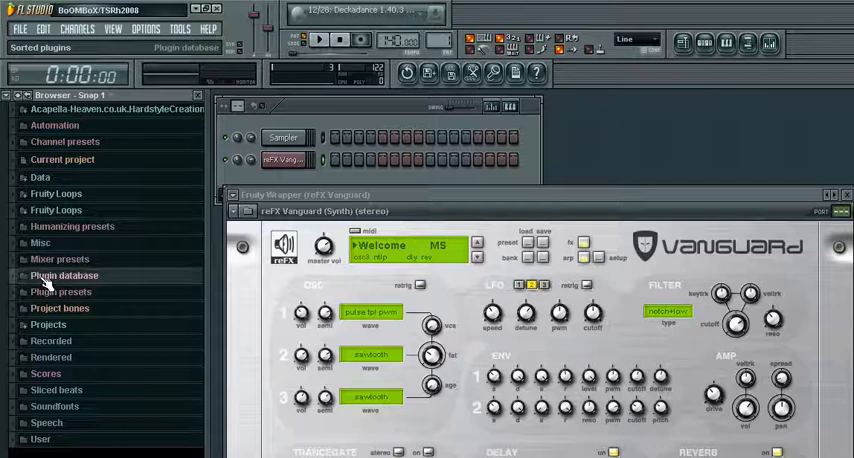
Step: Expand Plugin database > Generators > Synthesizer in the browser to reach Subtractive
left_click(64, 275)
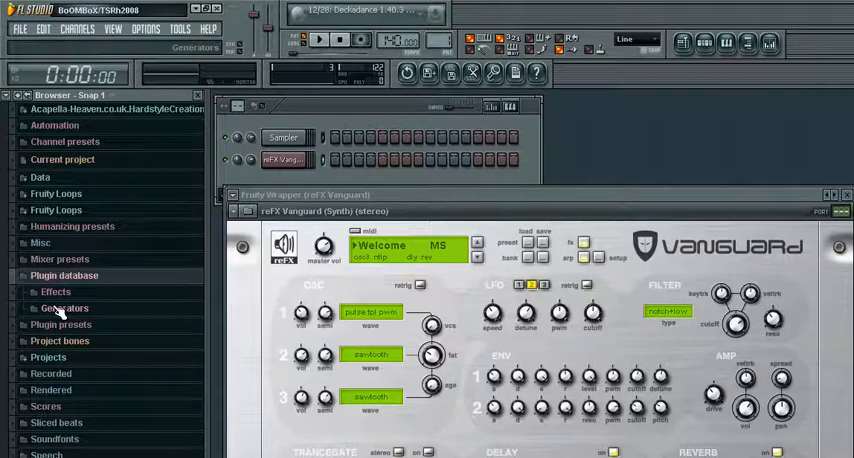
left_click(64, 308)
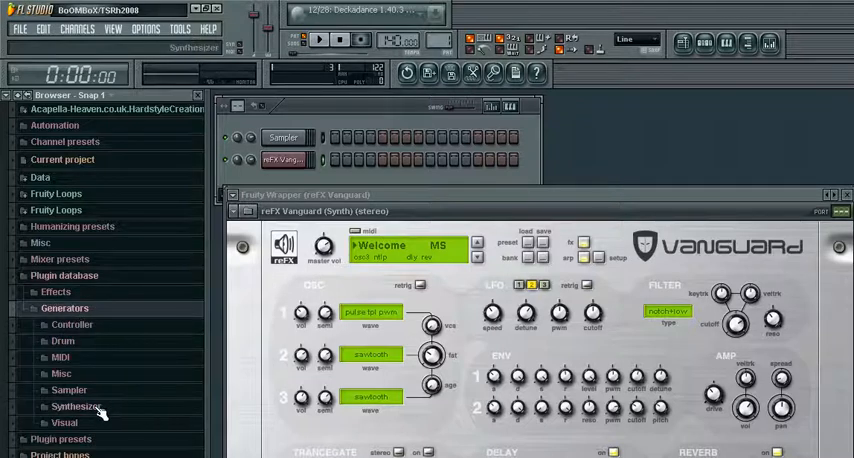
left_click(76, 406)
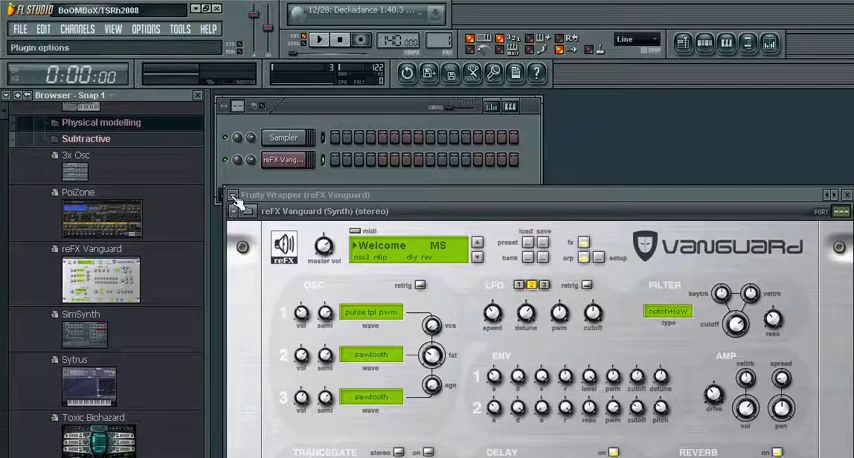
left_click(231, 195)
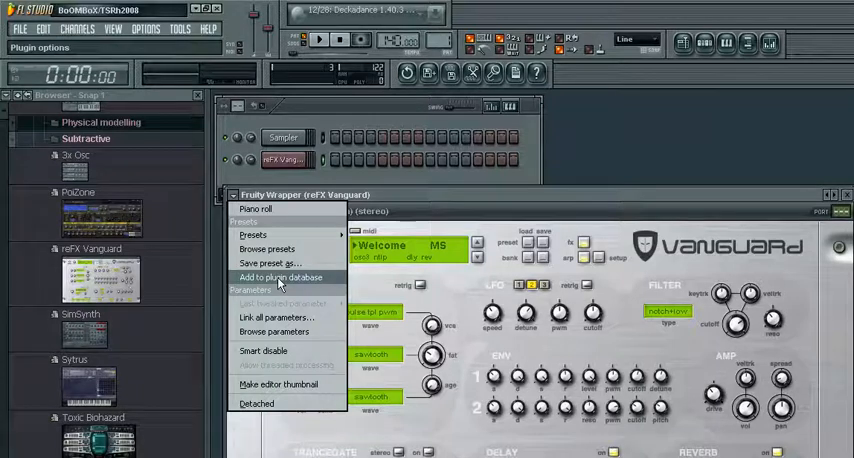
left_click(281, 277)
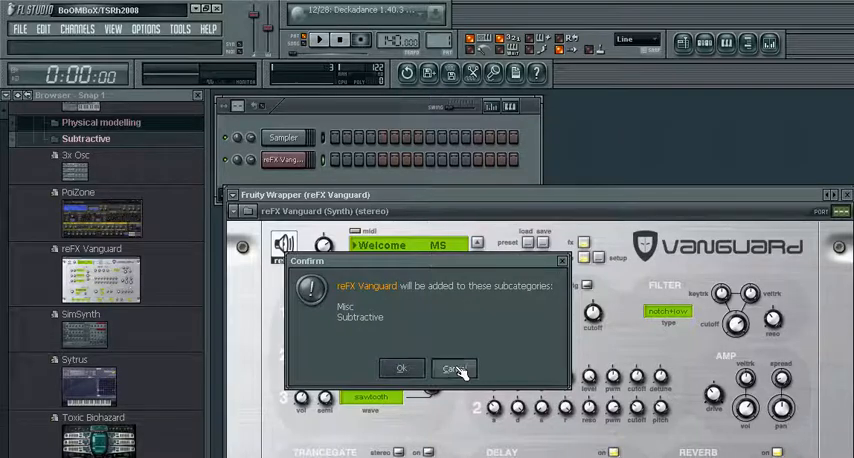
left_click(452, 368)
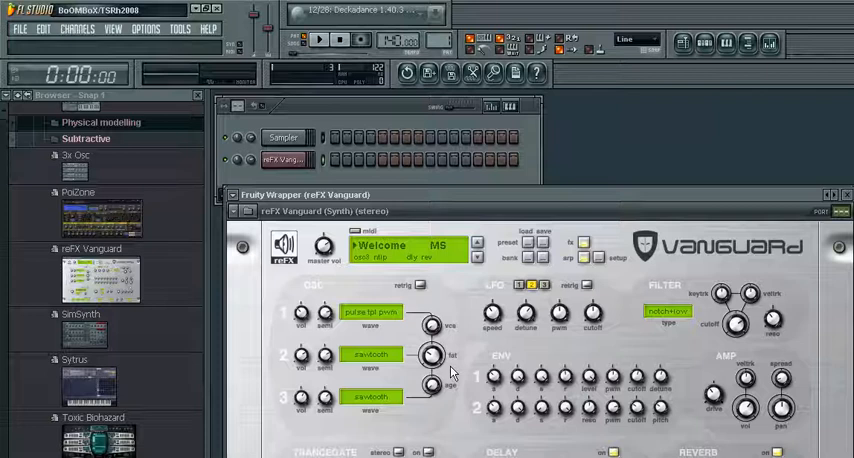